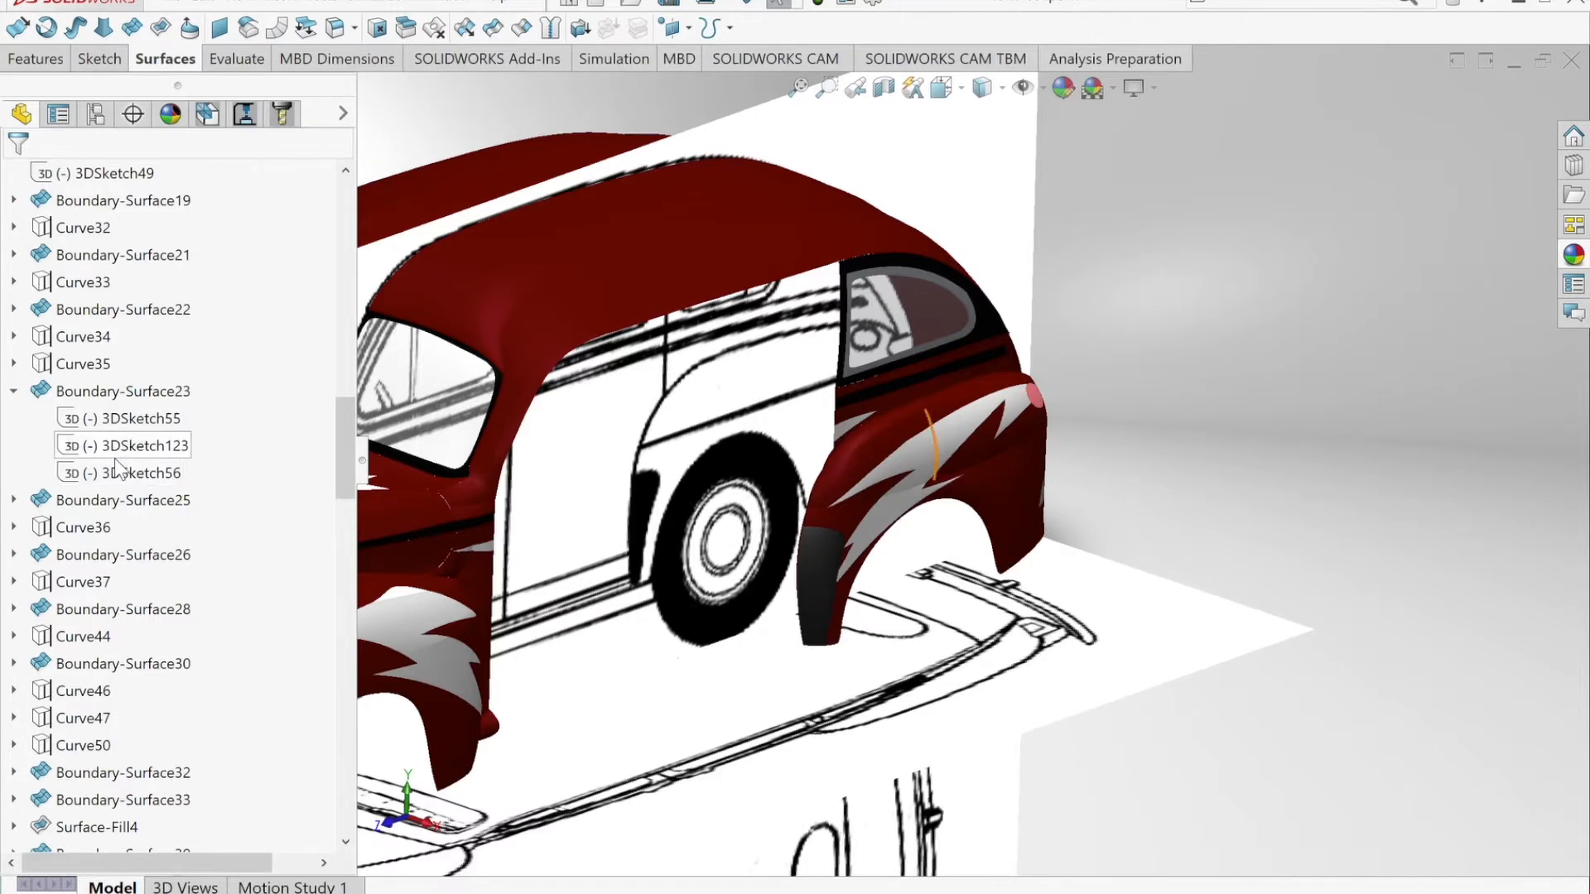
Step: Apply a 100 lbf force normal to the selected door panel faces in the static study
click(613, 58)
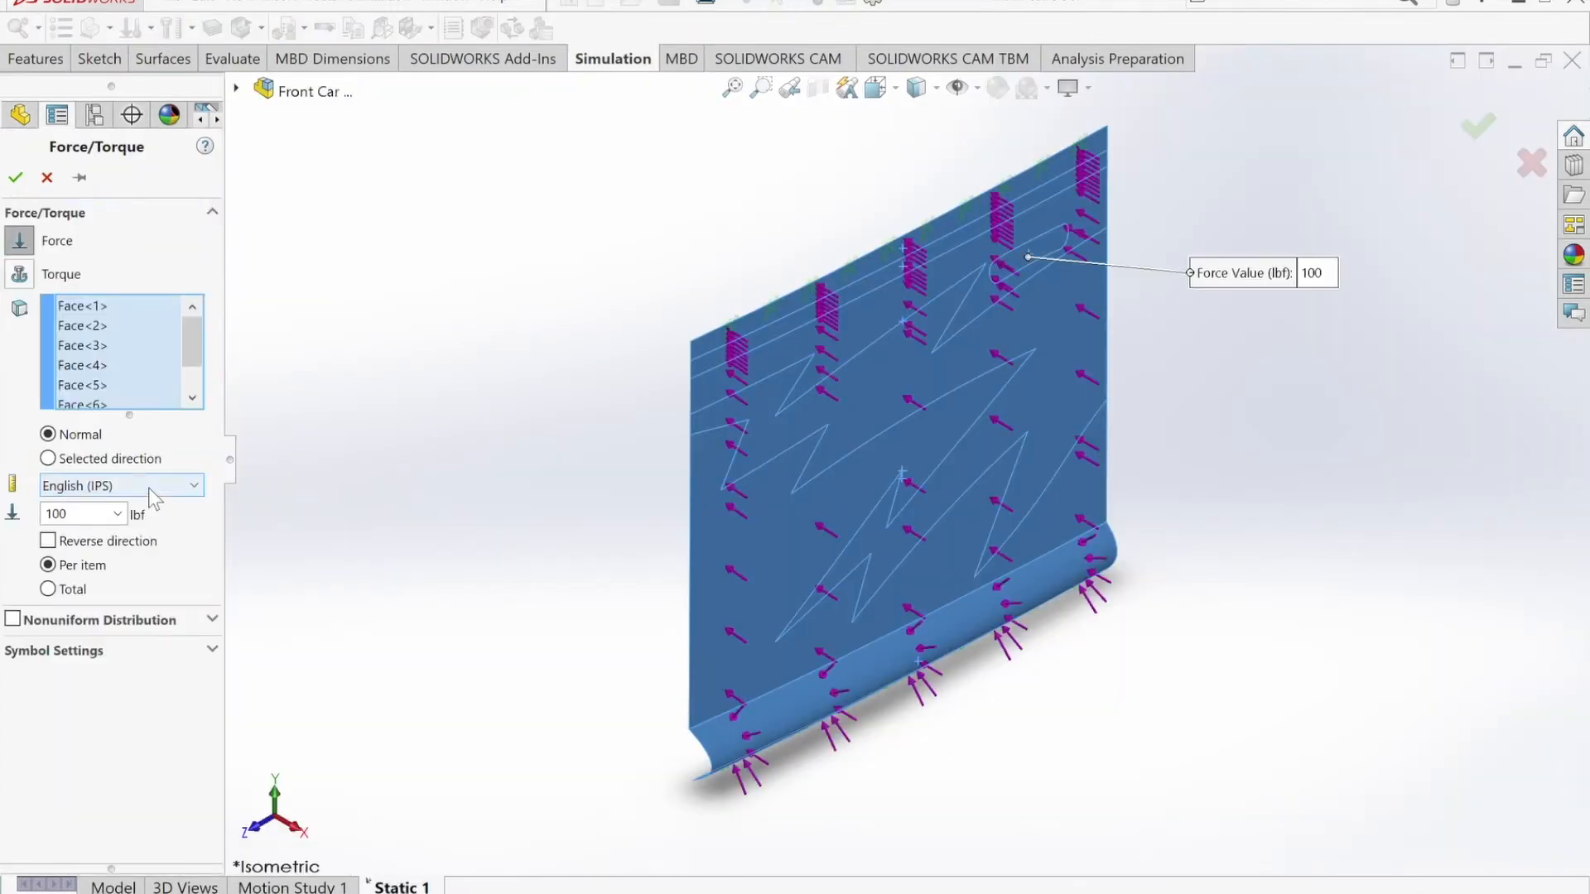
Step: Show the Wheel part's decals in the DisplayManager and select the Ford Logo decal
click(16, 179)
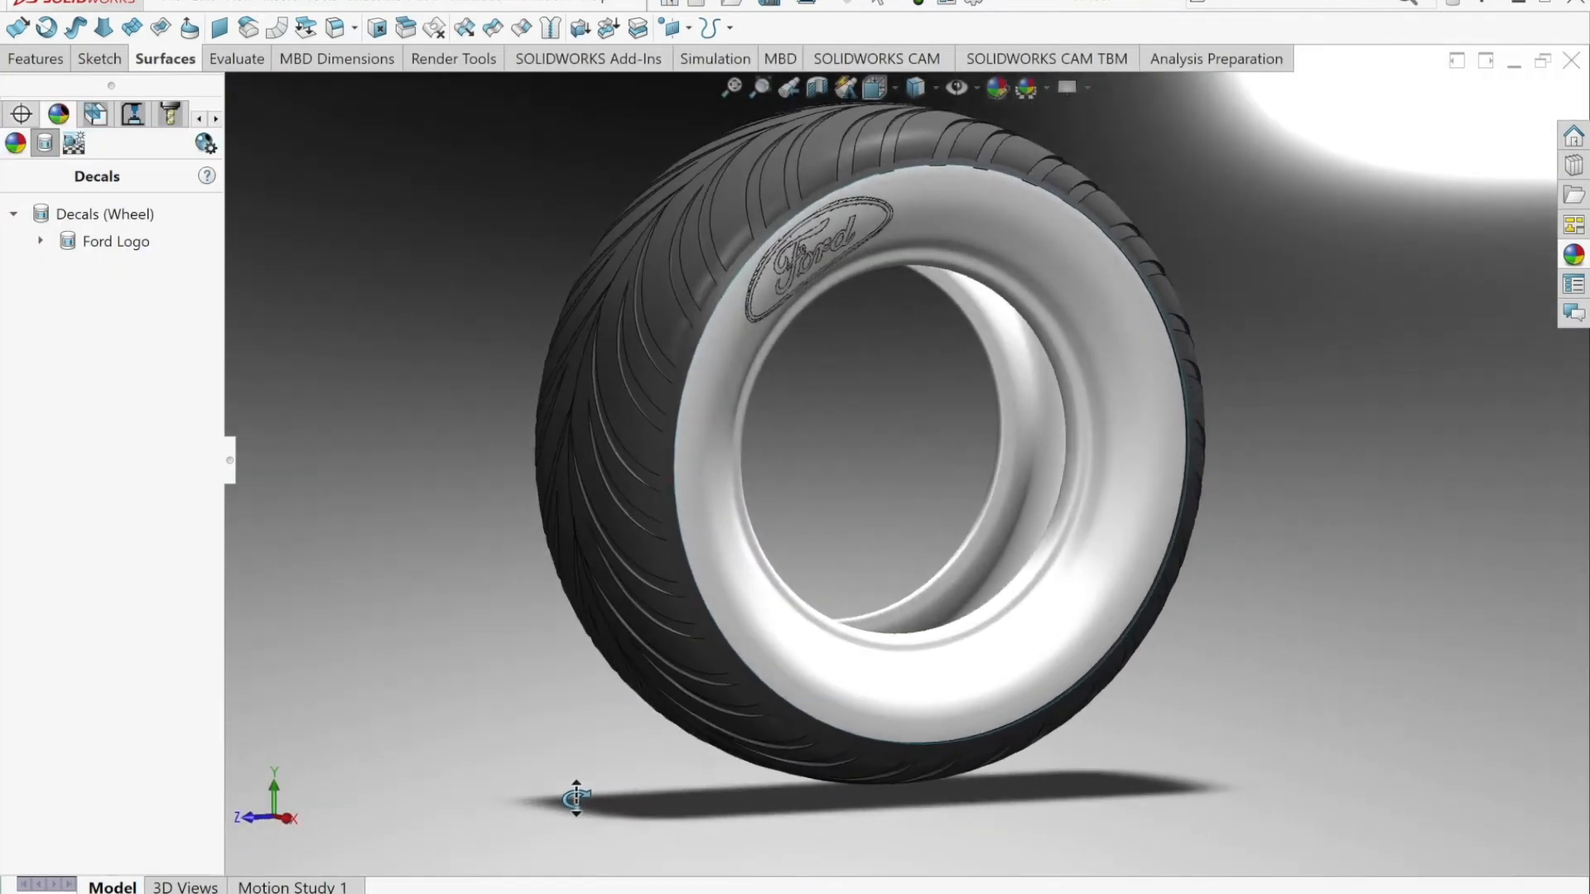
click(114, 241)
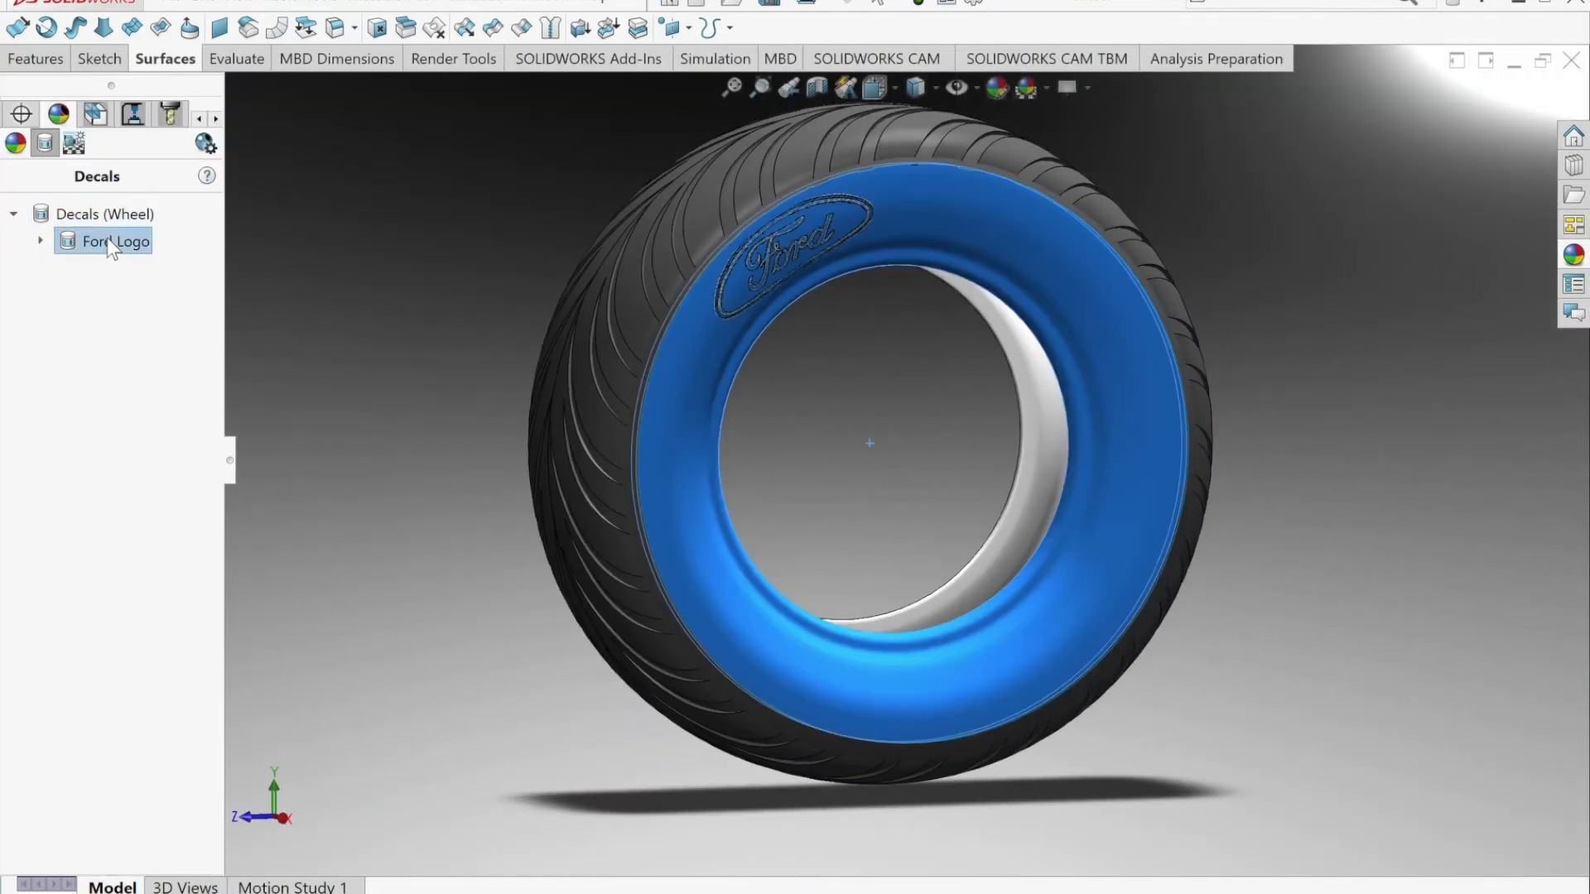